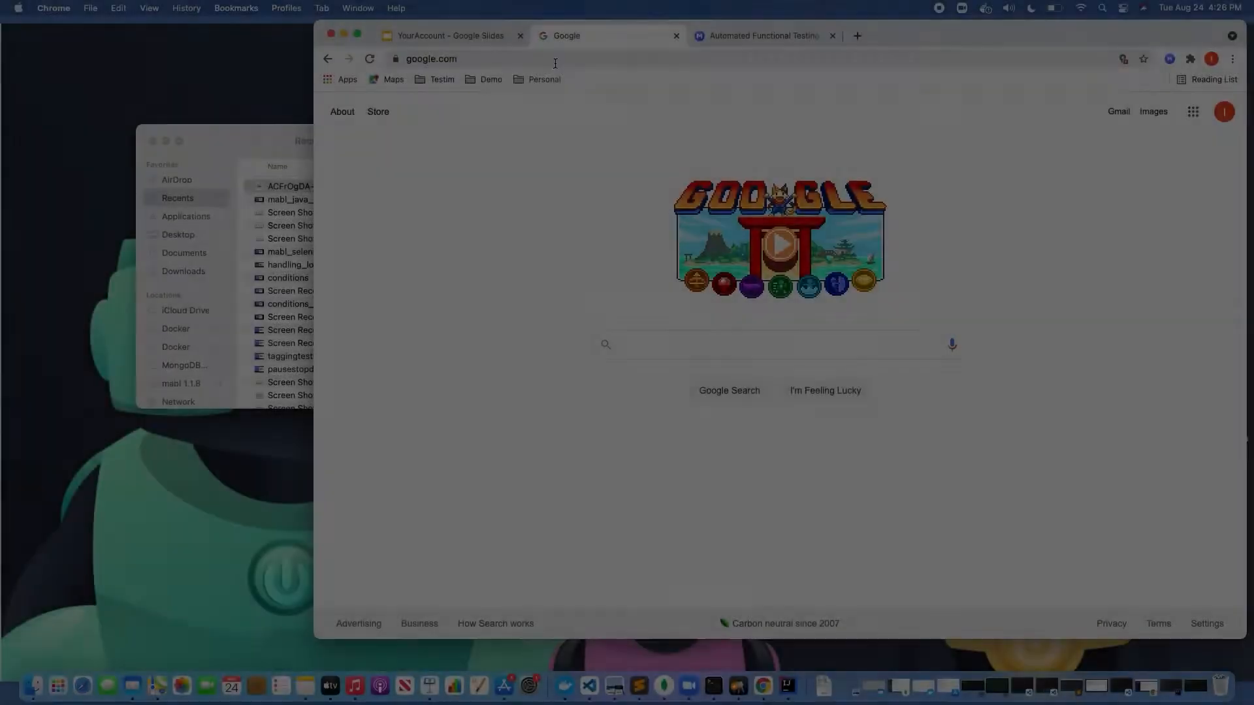
Search Google for 'testim chrome extension' and open the Testim Editor Web Store listing.
text(t)
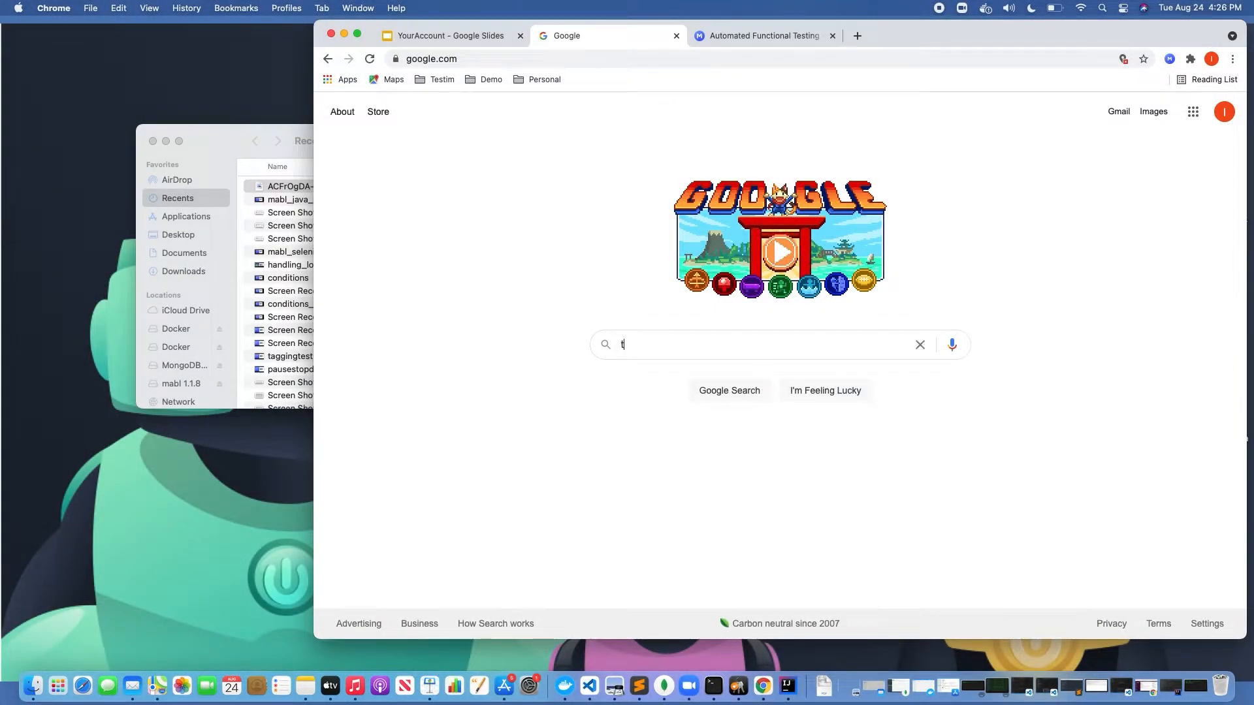
text(estim chrome extension)
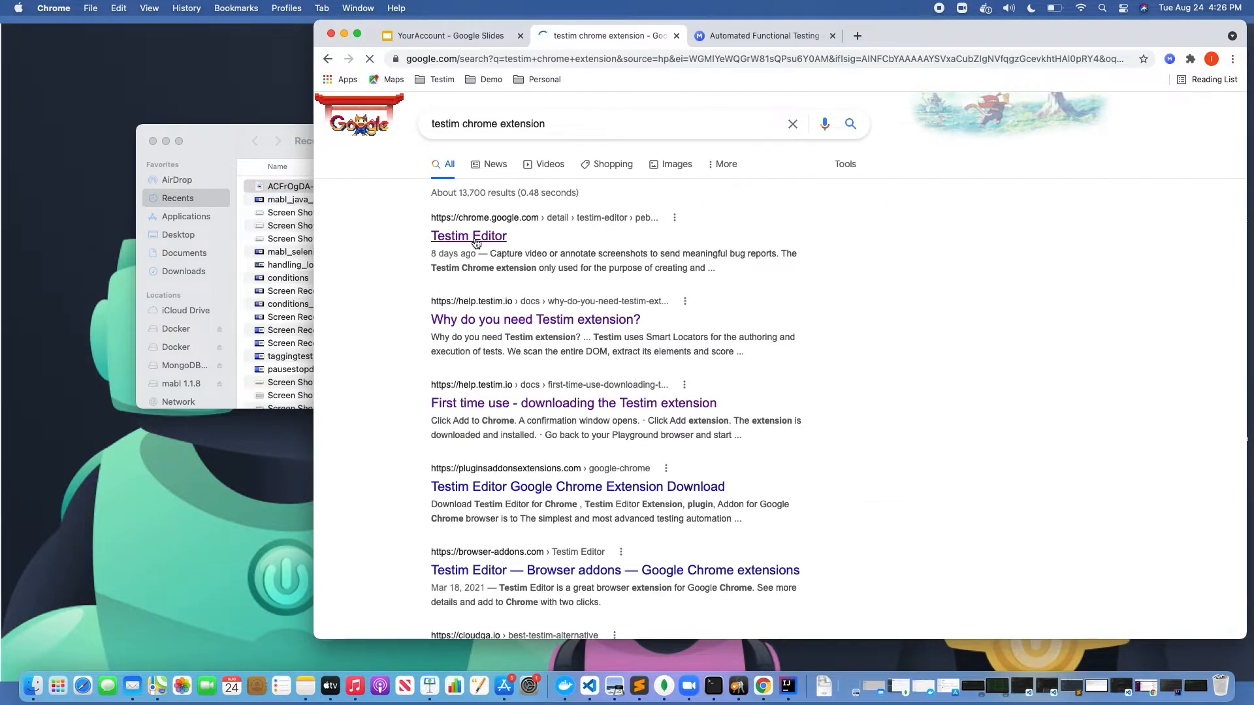
click(468, 236)
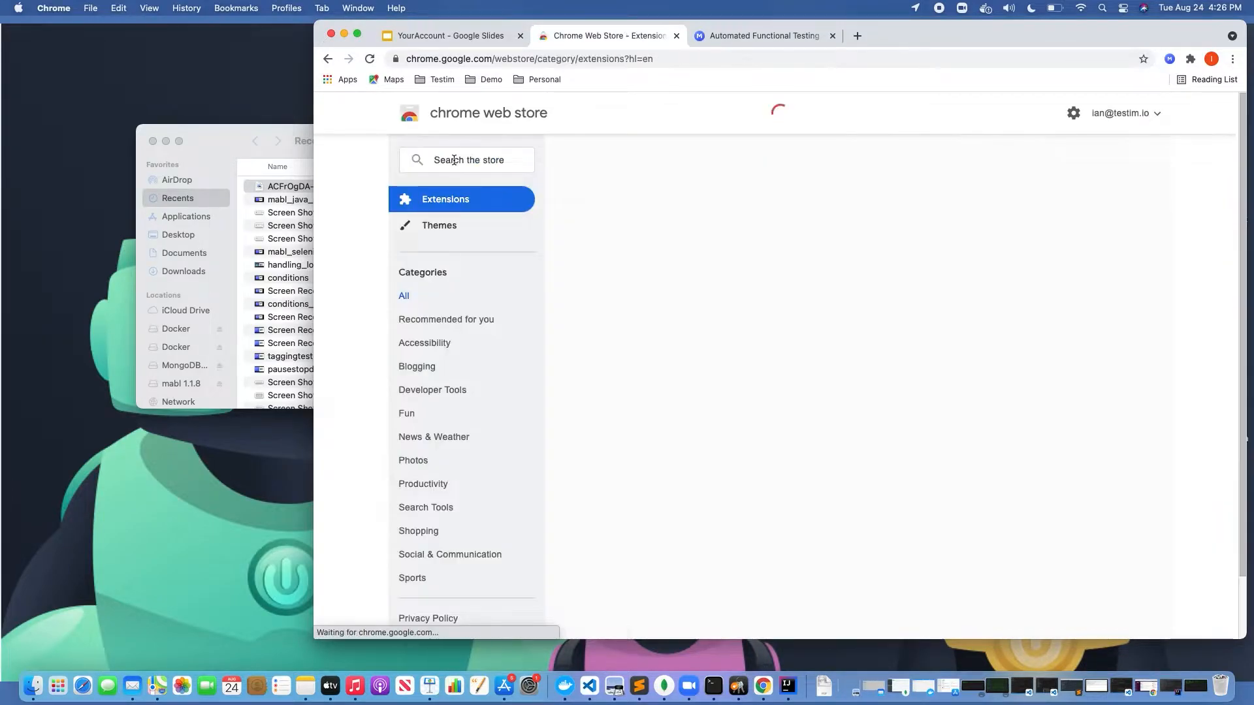
Search the Web Store for 'test', then switch to the Testim.io website tab.
text(test)
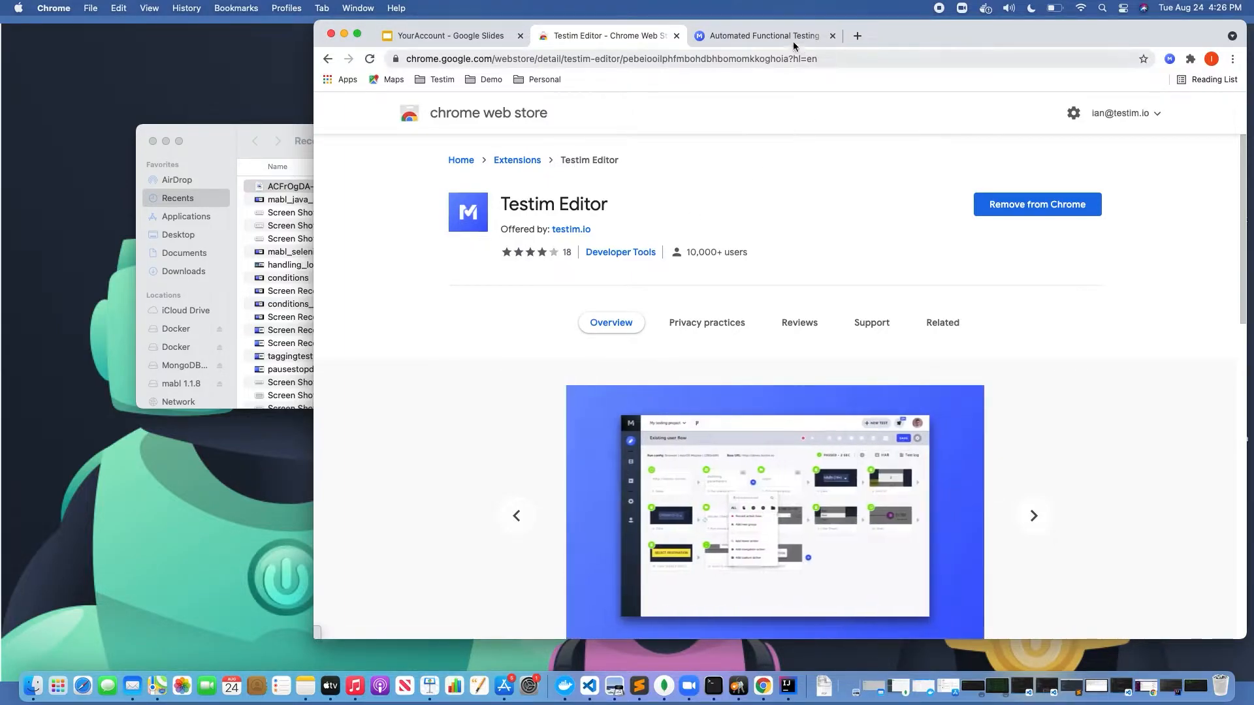
click(762, 35)
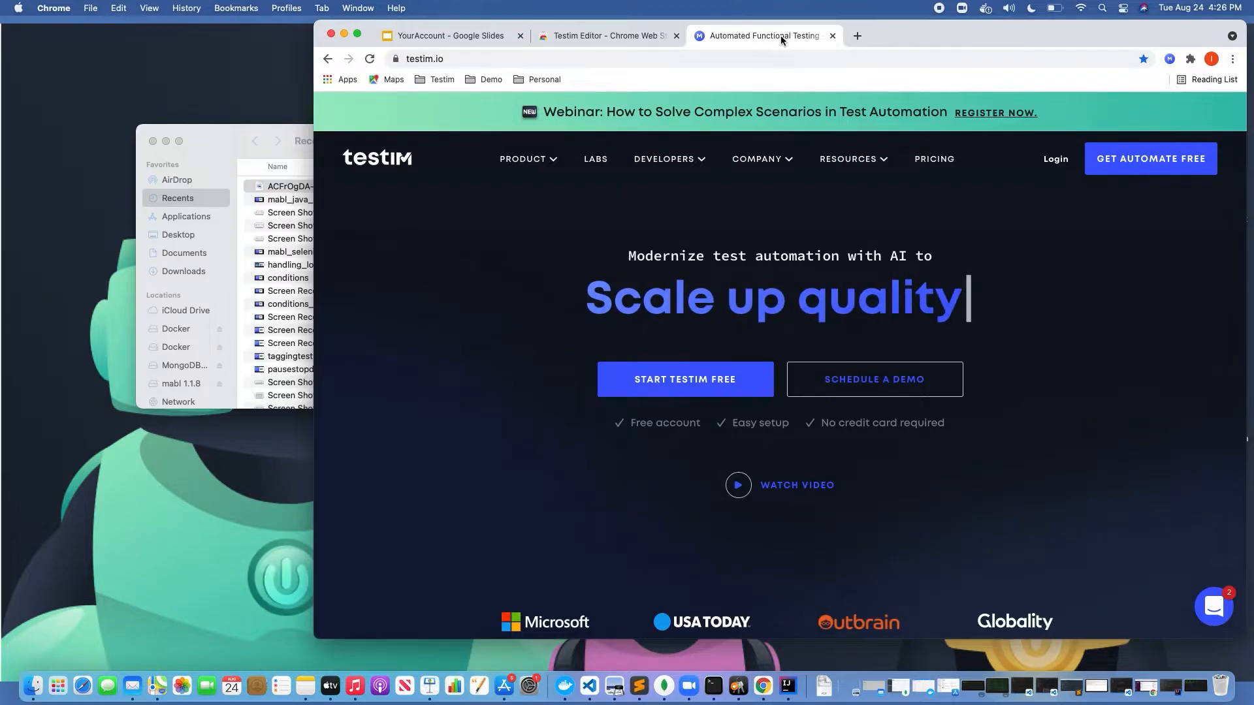
mouse_move(665, 342)
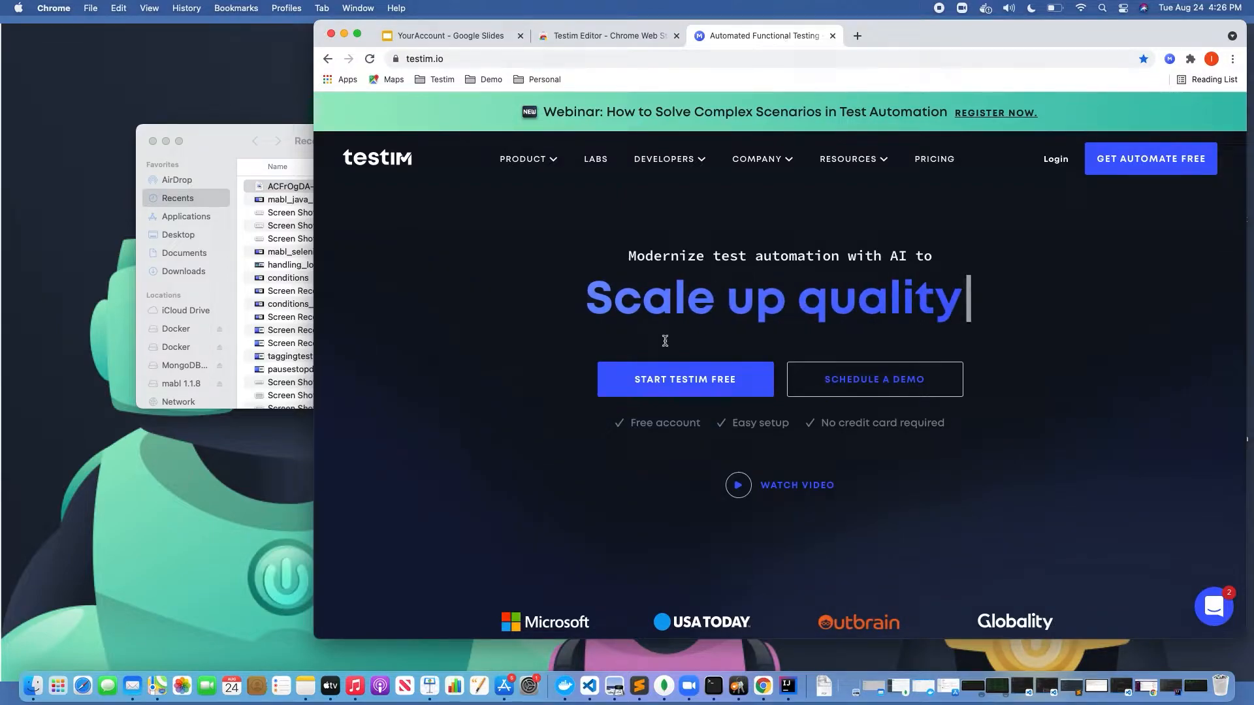
Start a free Testim account from testim.io and sign up with Google.
click(684, 379)
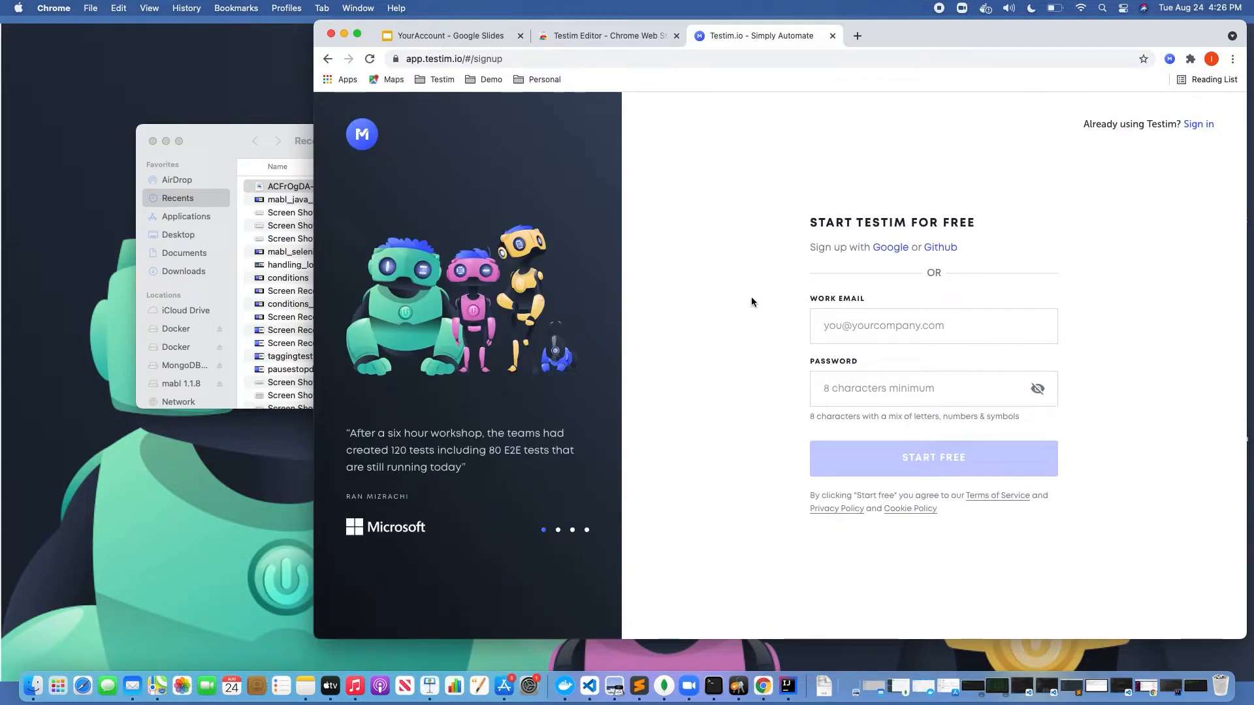
mouse_move(897, 308)
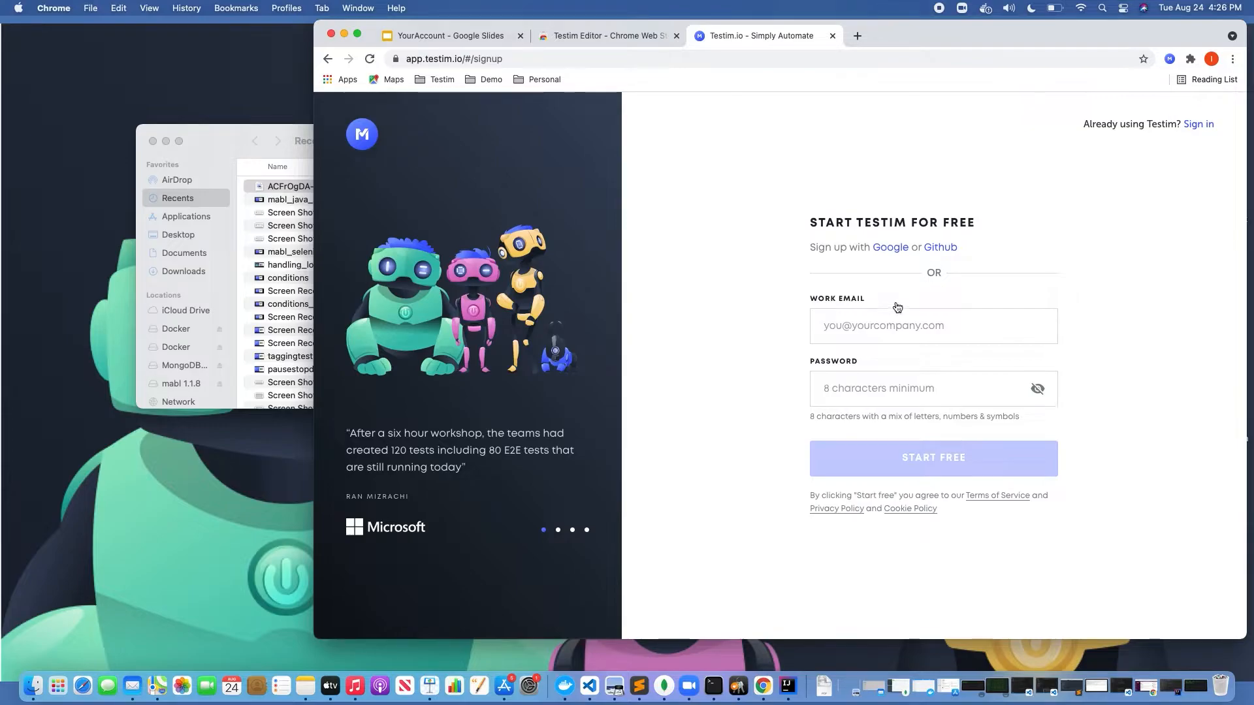
mouse_move(898, 254)
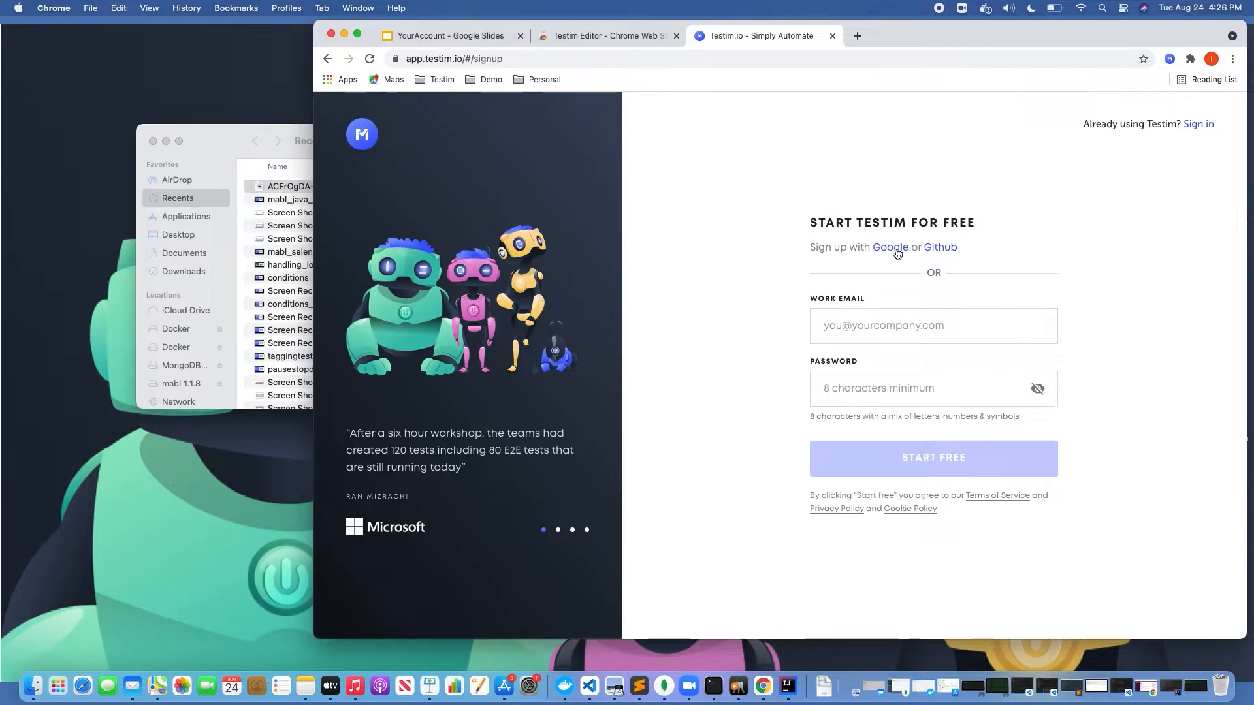
click(891, 247)
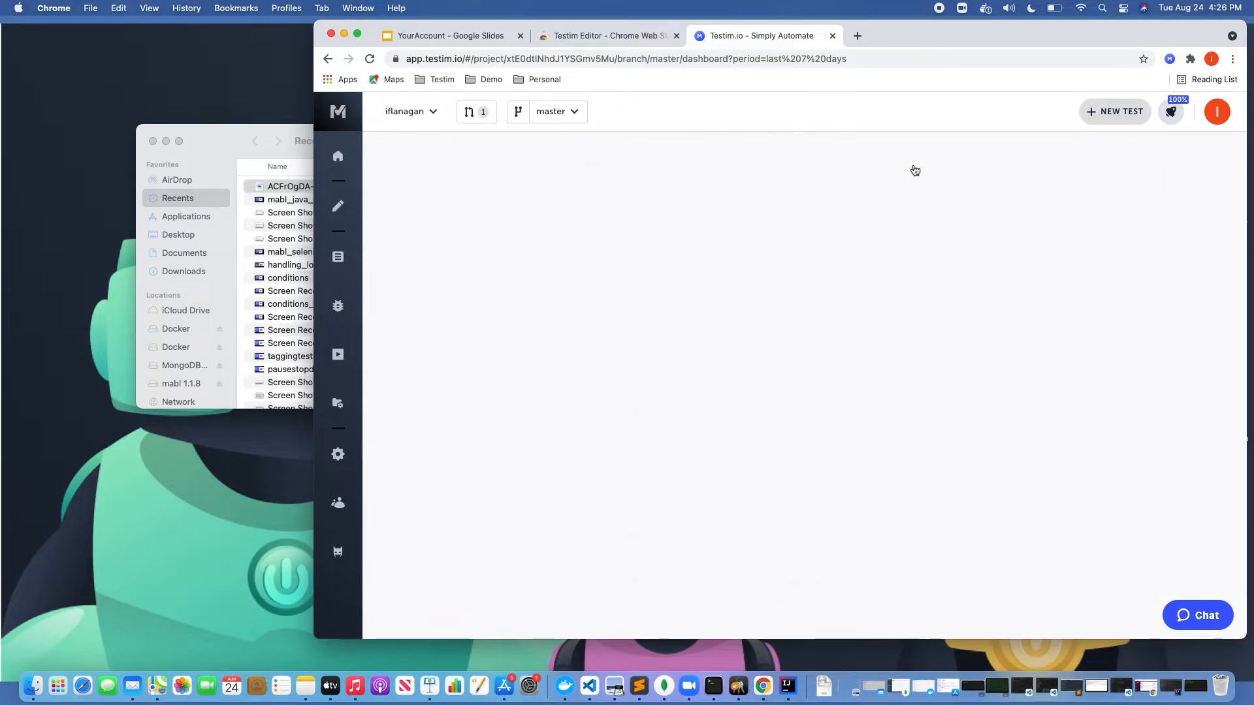
Create a new untitled draft test from the Testim dashboard.
click(1115, 111)
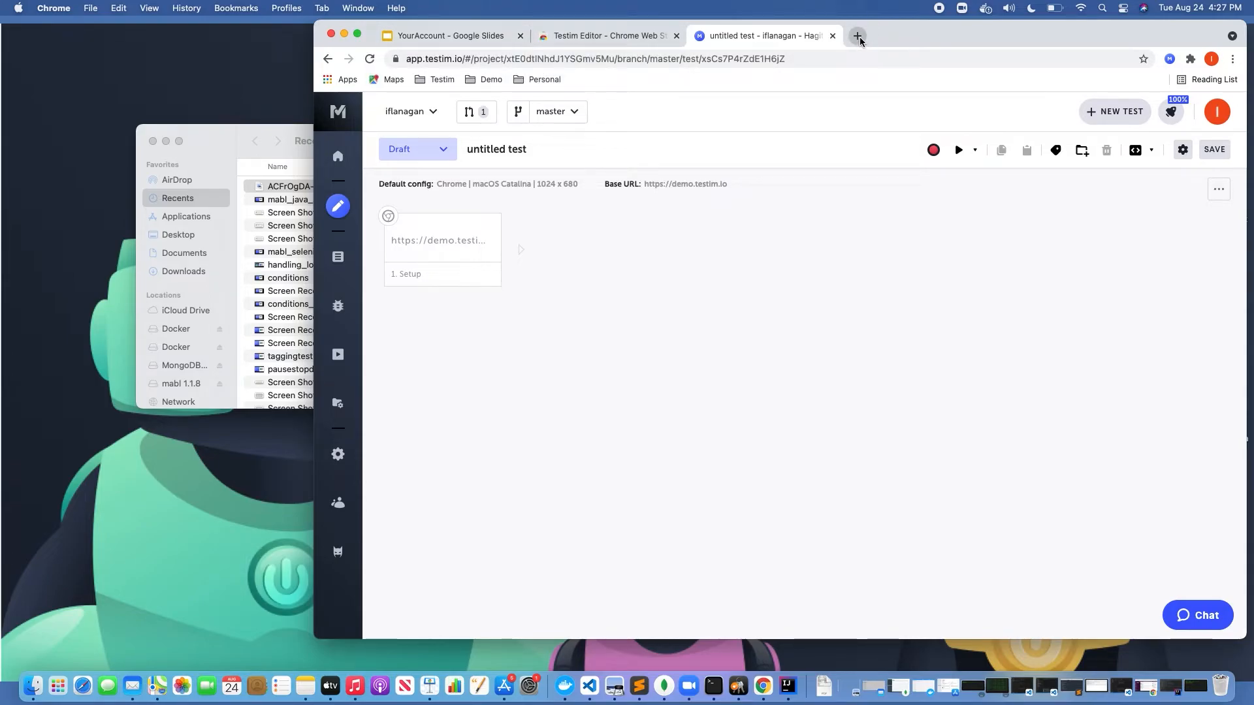
On a new Google tab, open Testim's Test Library via the extension, then present the thank-you slide.
click(858, 35)
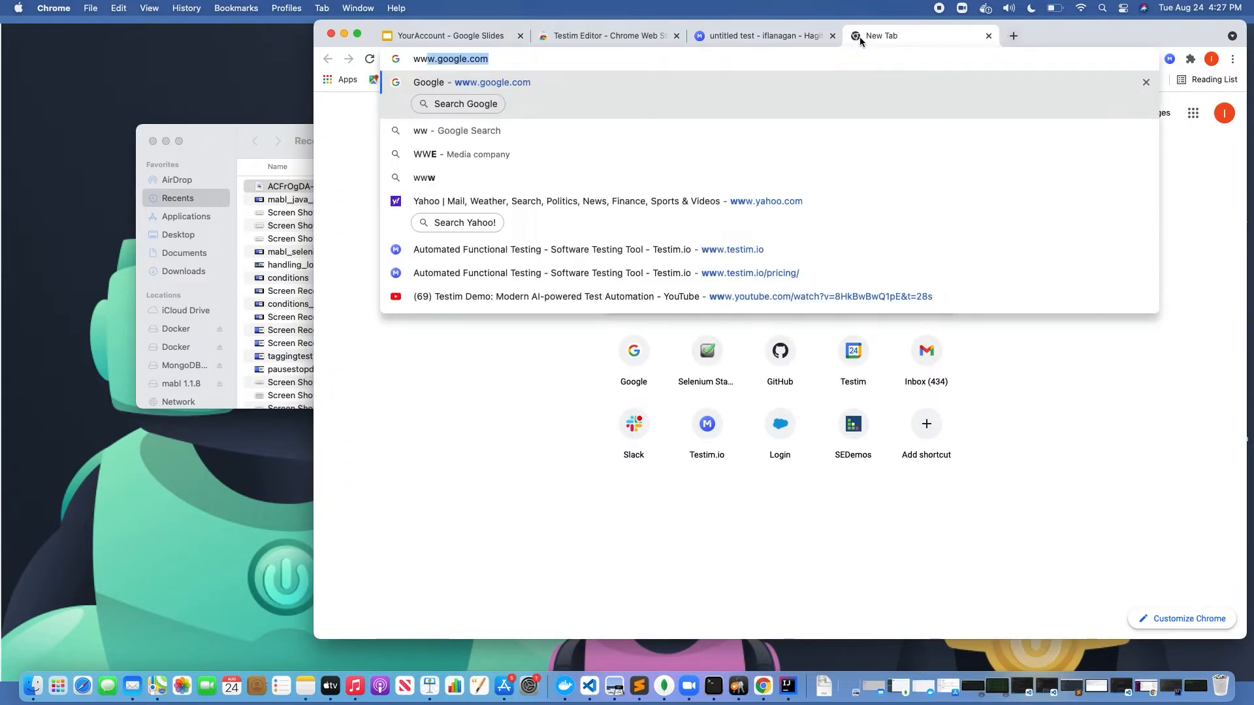
key(Enter)
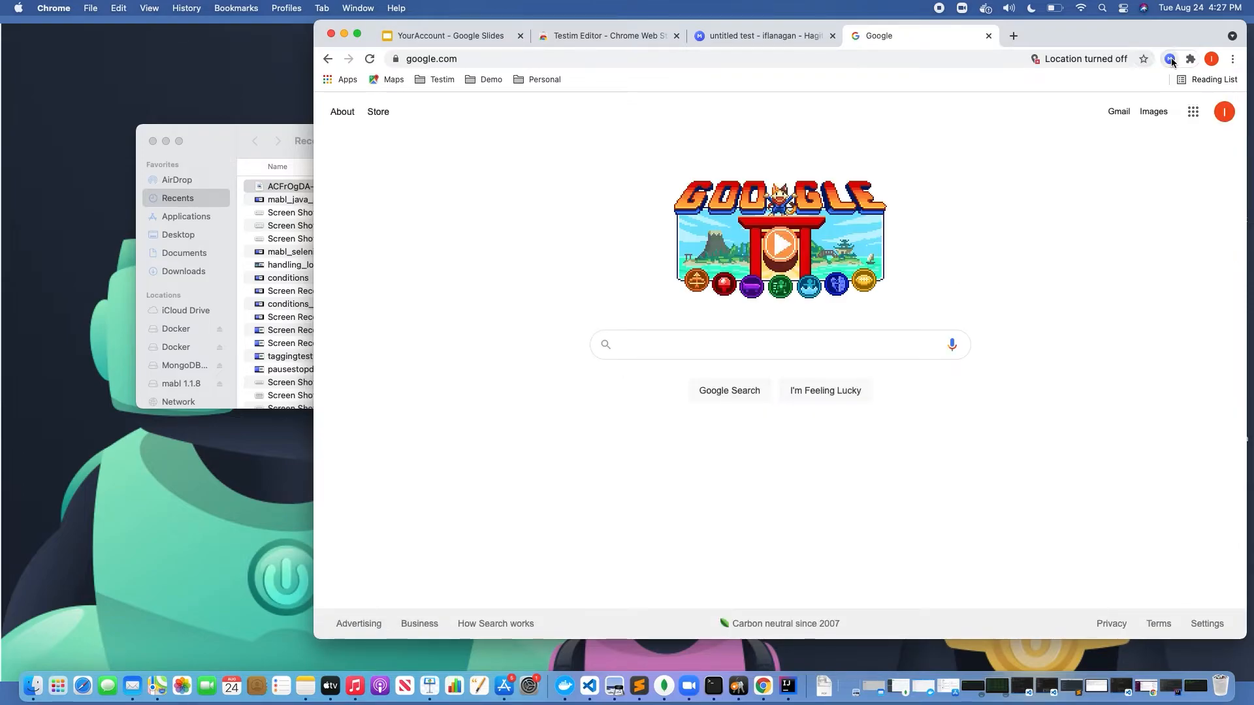
click(1170, 58)
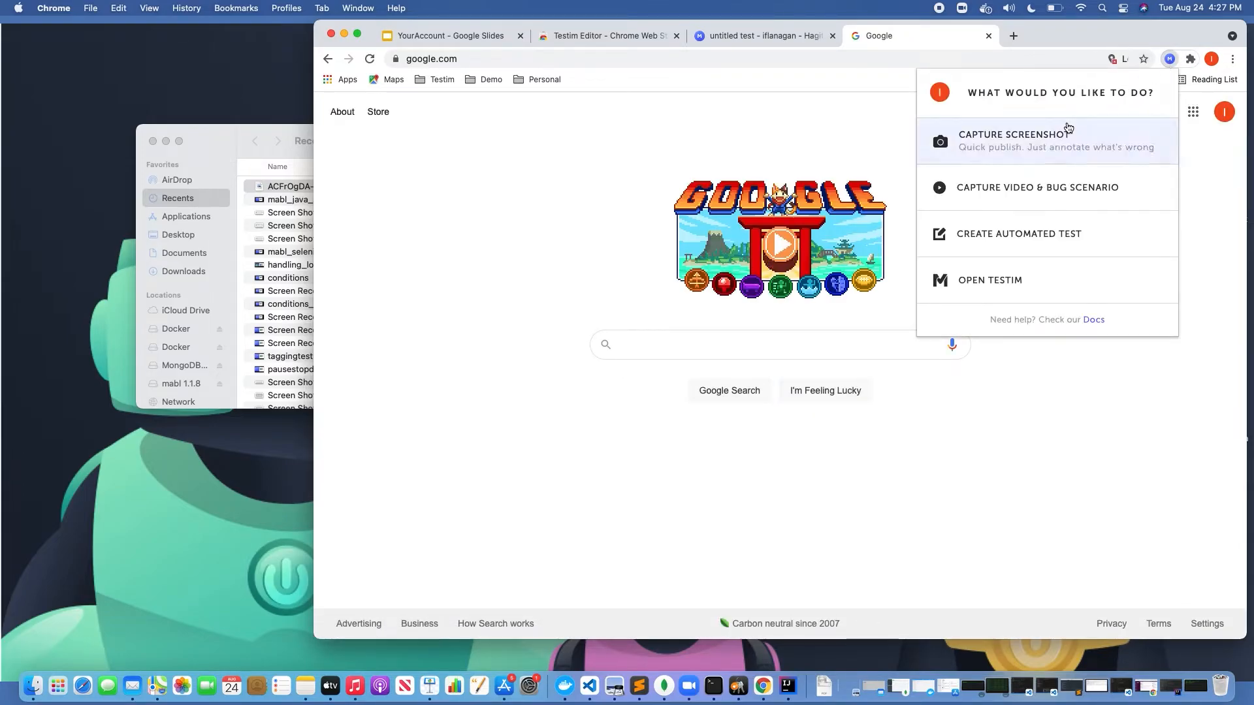
mouse_move(1036, 188)
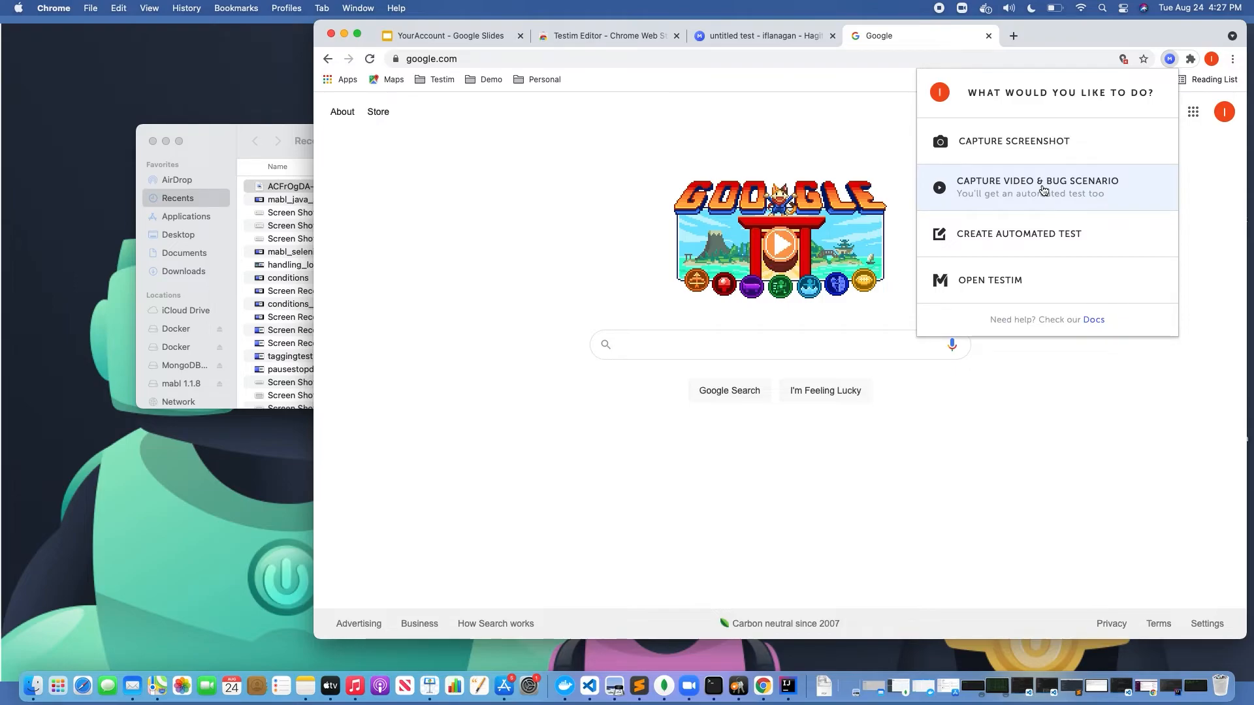
mouse_move(1036, 234)
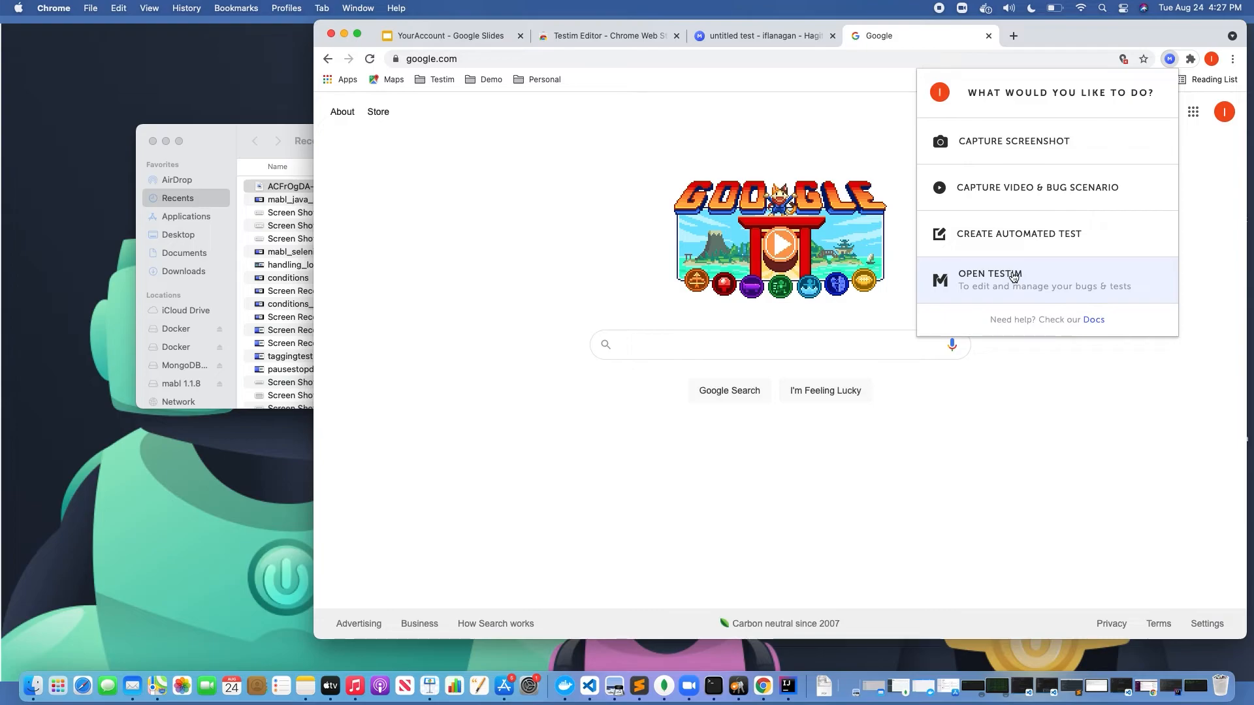
click(990, 280)
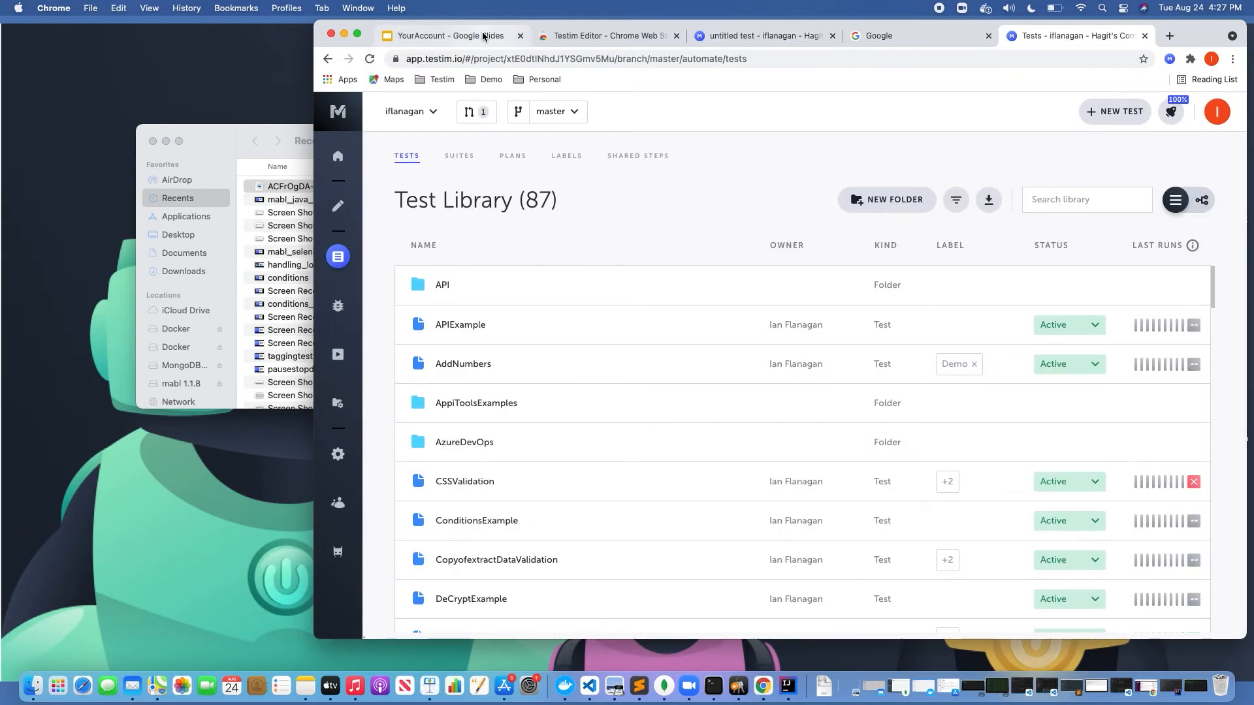
click(448, 35)
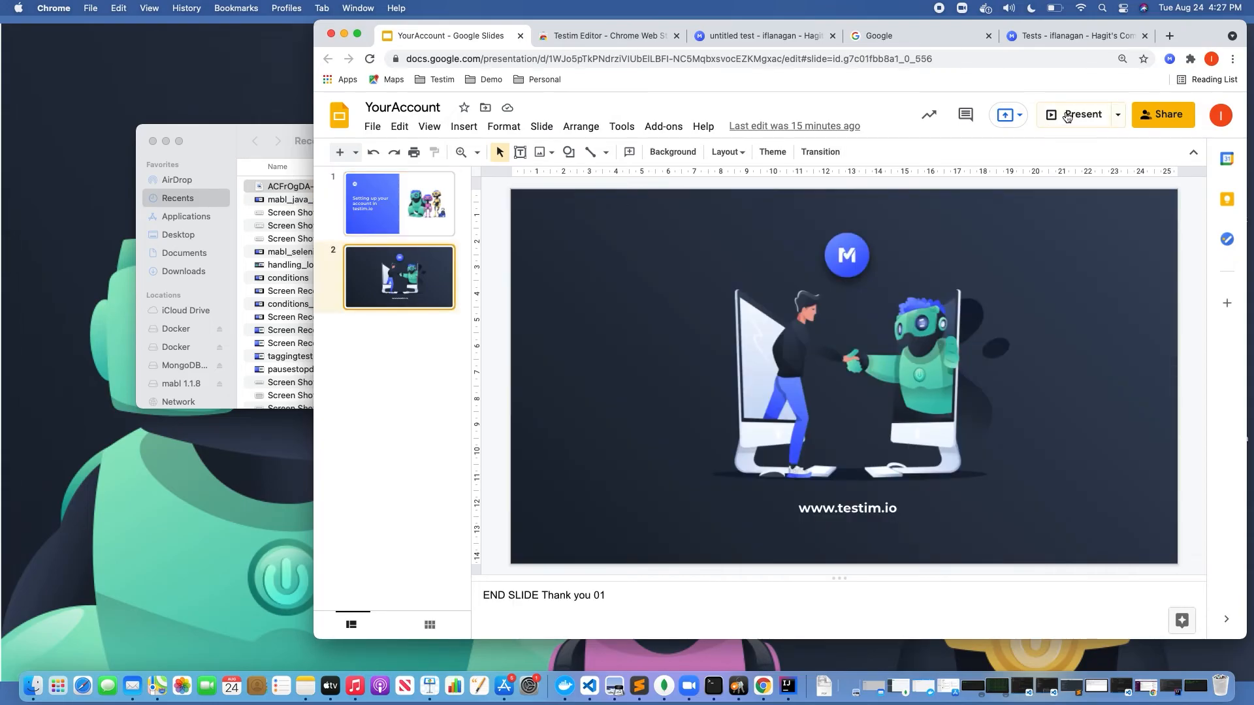
click(1080, 114)
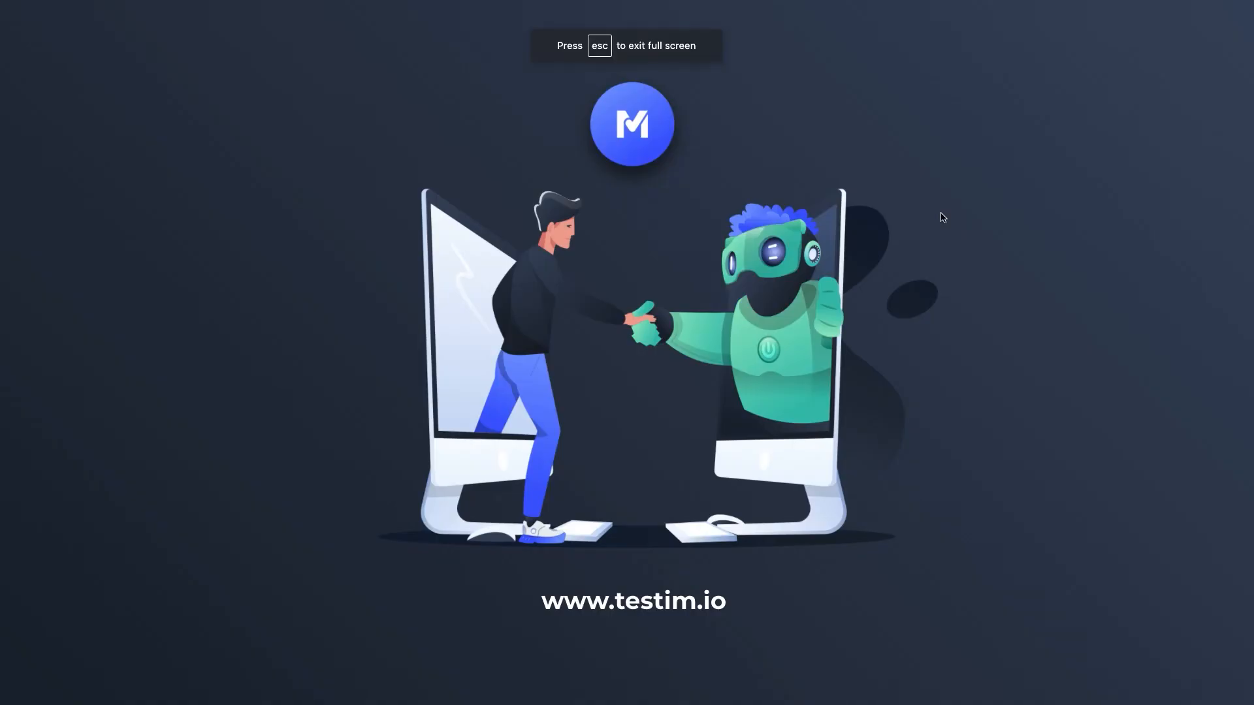